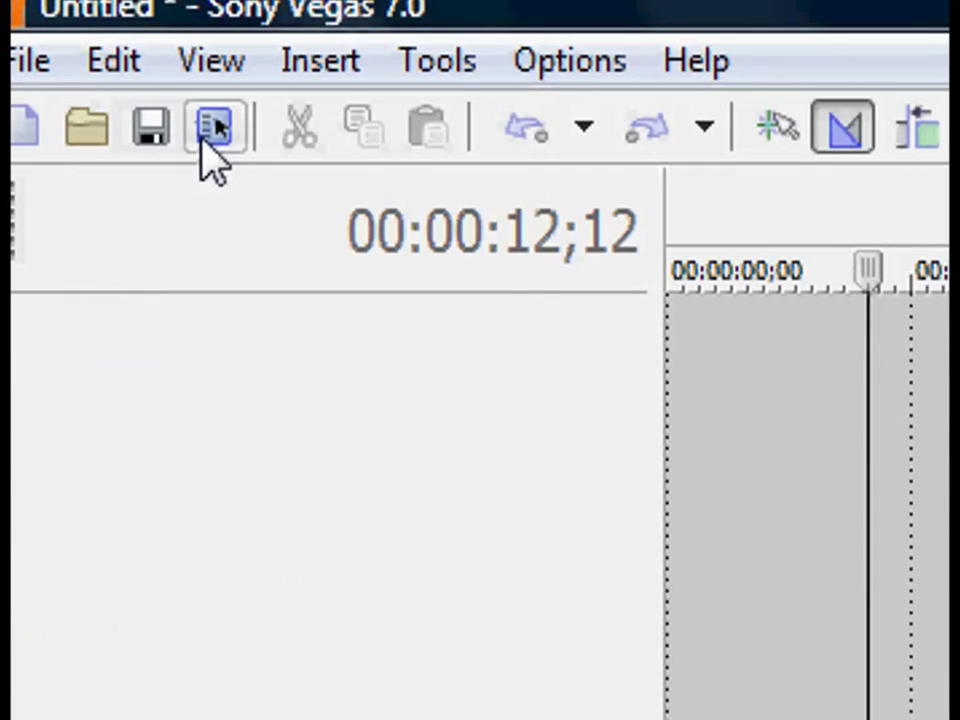
- Set the project video frame to 500 by 500 pixels in Project Properties
click(216, 128)
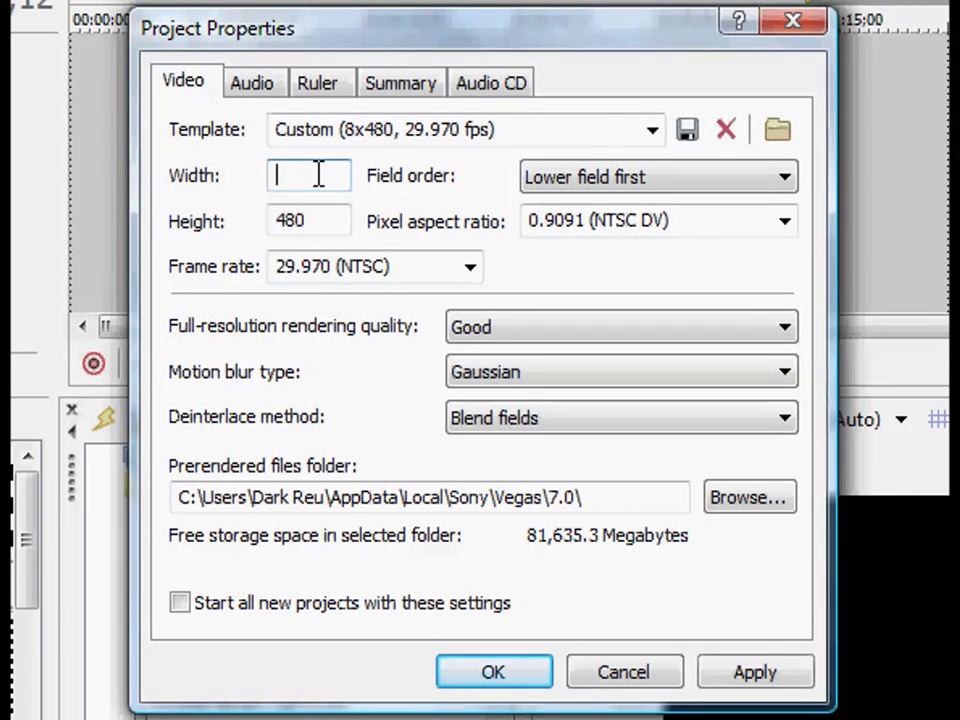
text(500)
click(310, 220)
text(4)
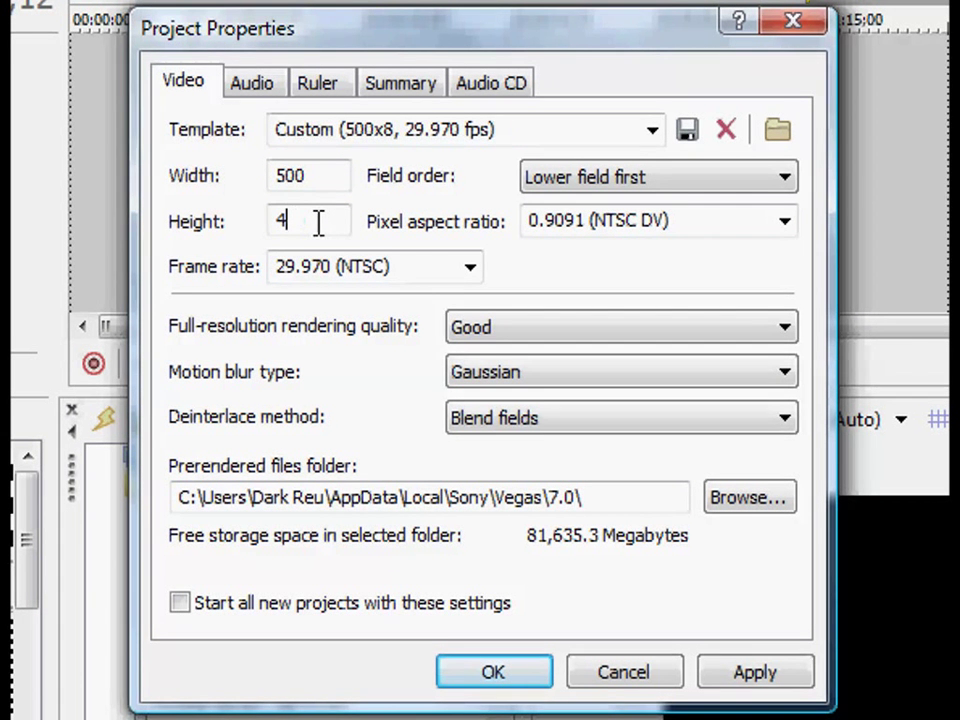
text(00)
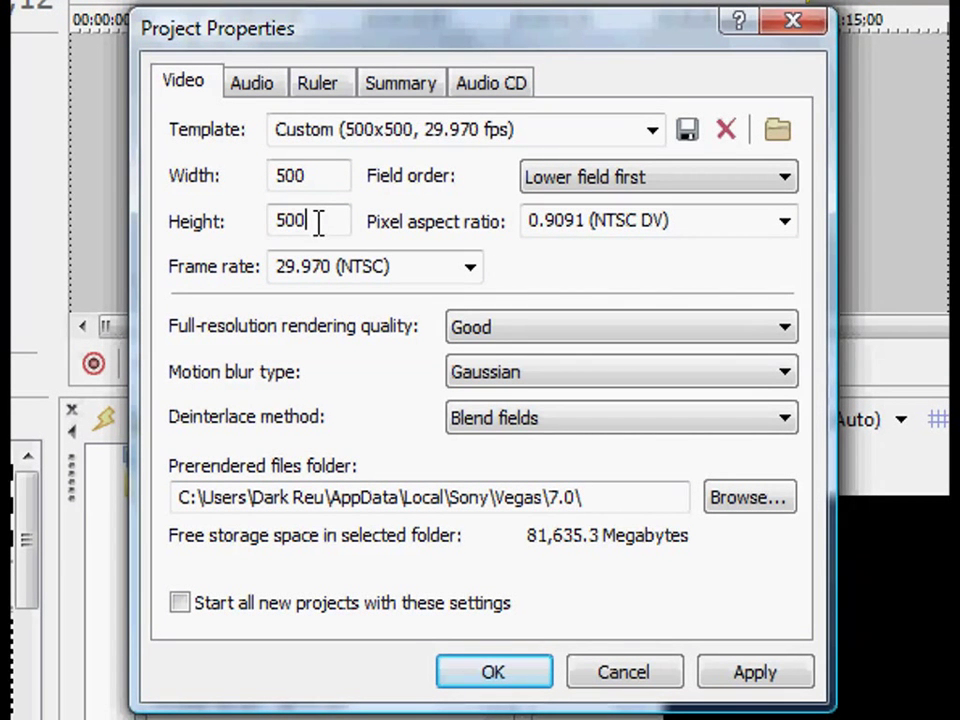
mouse_move(784, 196)
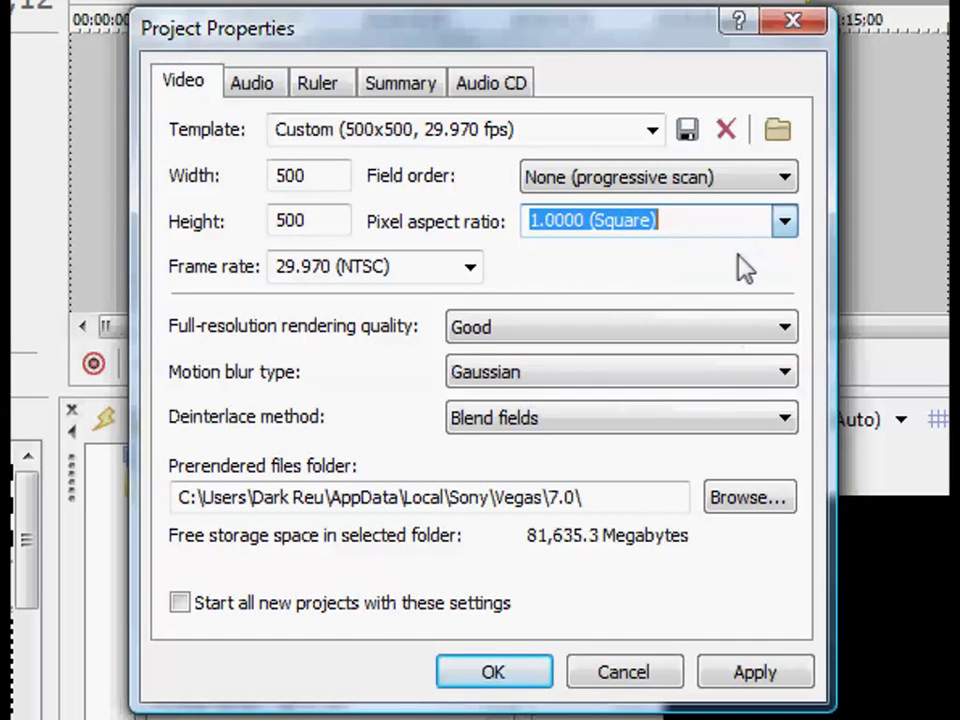
mouse_move(444, 258)
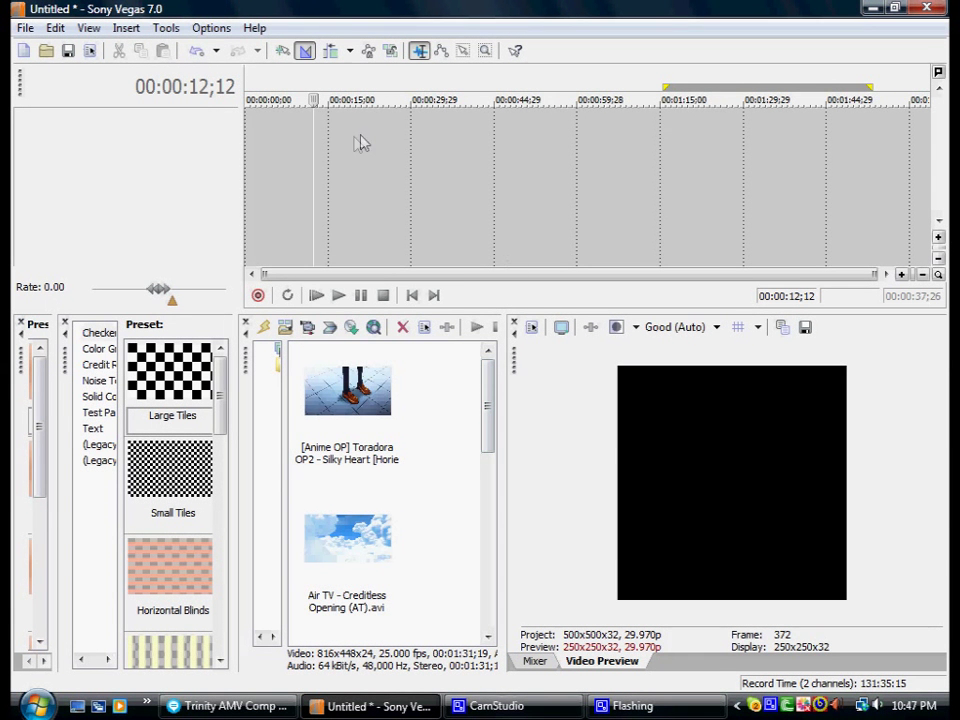
mouse_move(348, 390)
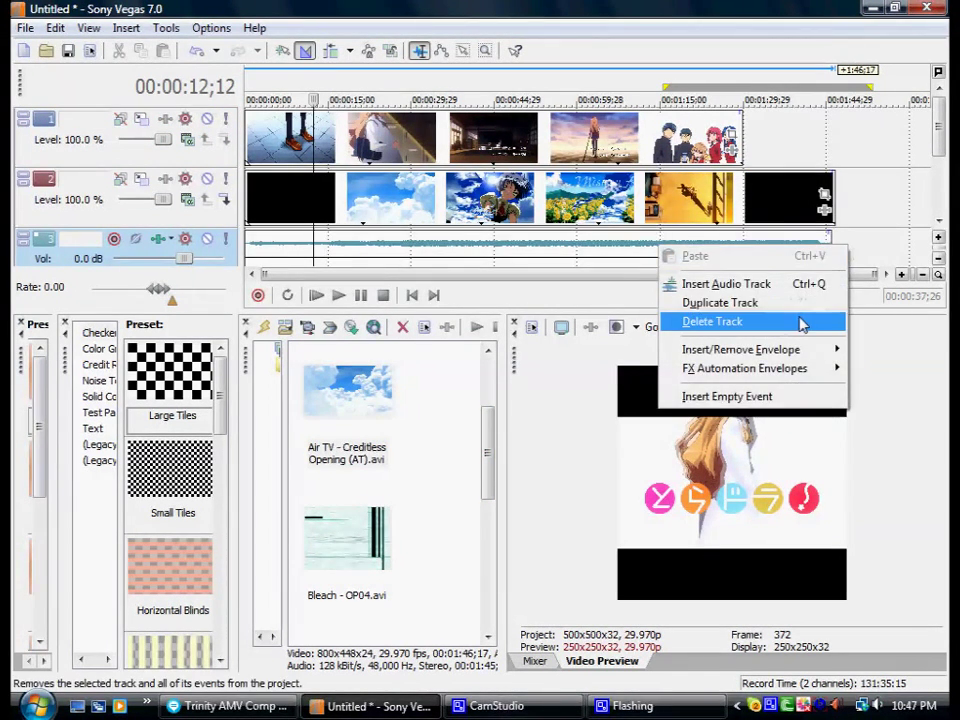
- Delete both audio tracks and add the Eureka Seven opening clip
click(712, 320)
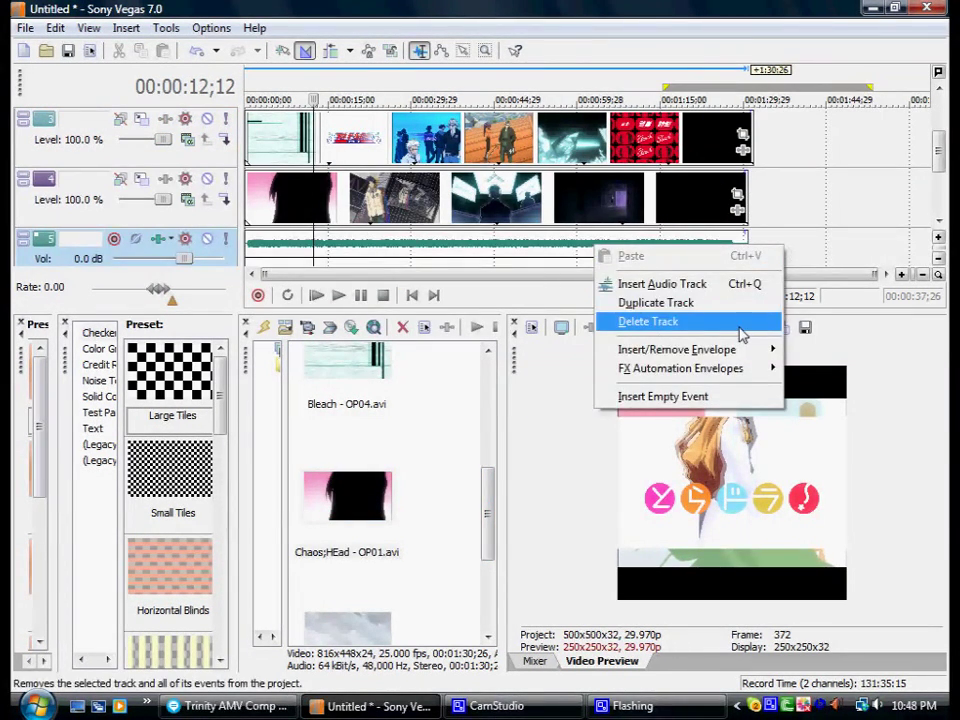
click(648, 320)
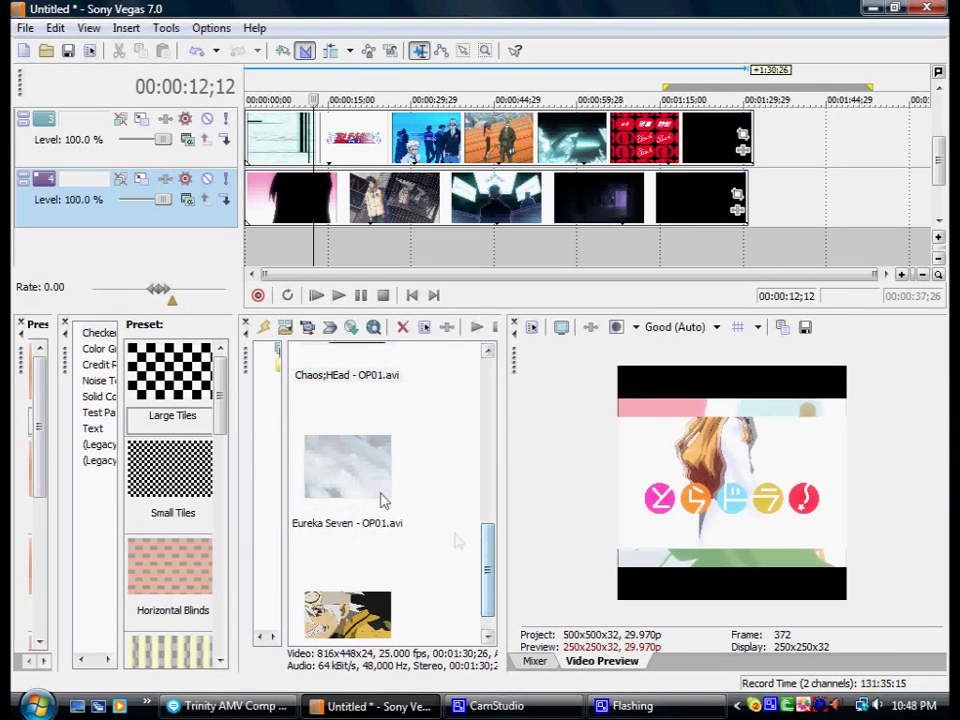
click(348, 468)
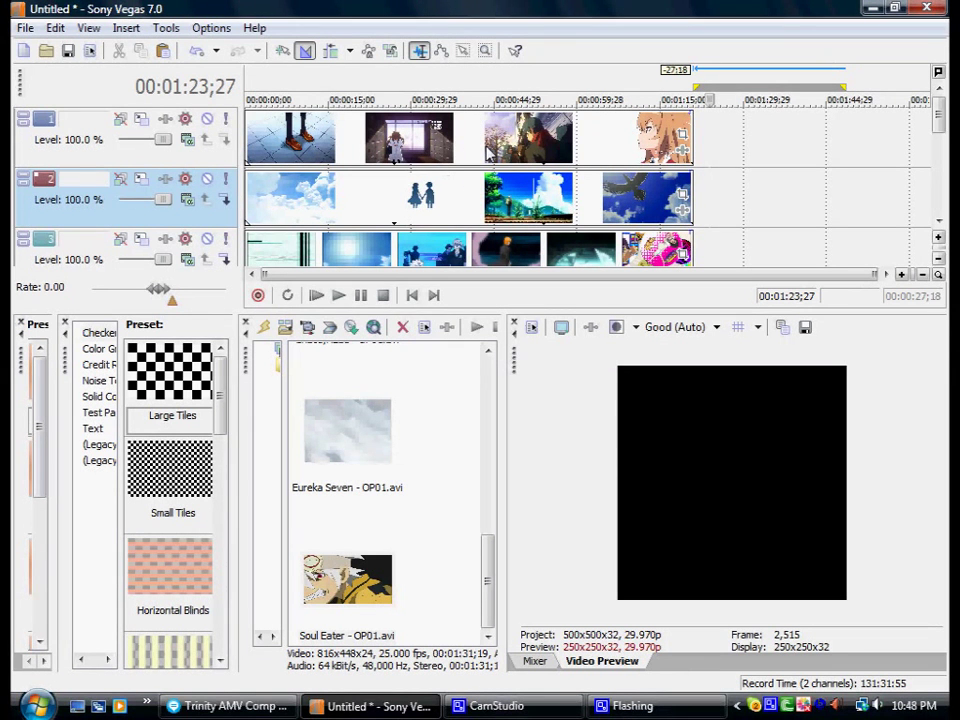
mouse_move(480, 212)
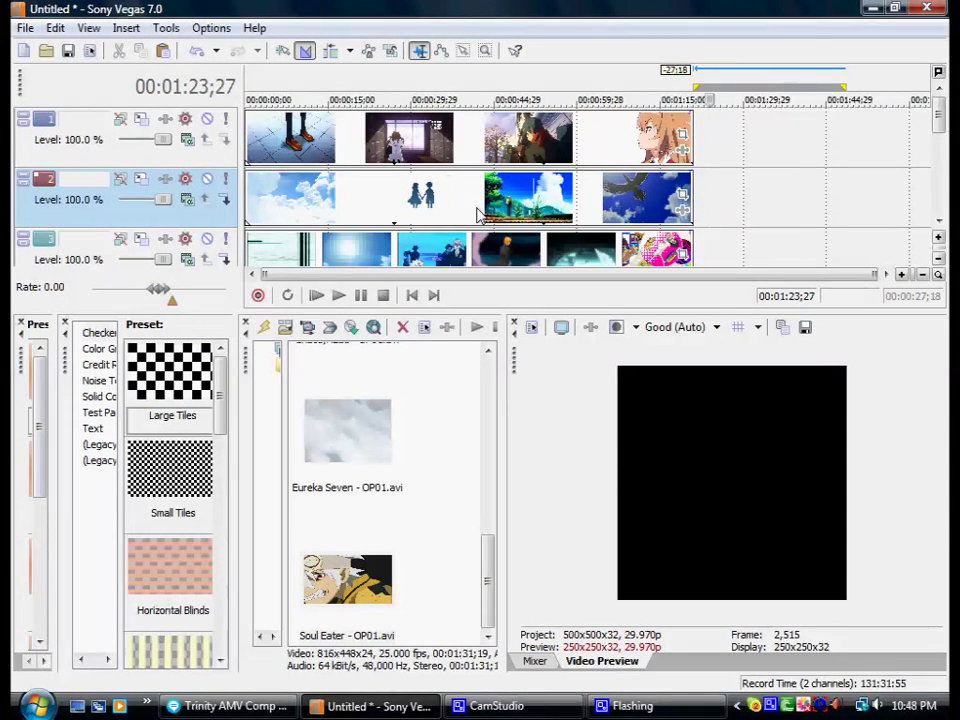
mouse_move(692, 212)
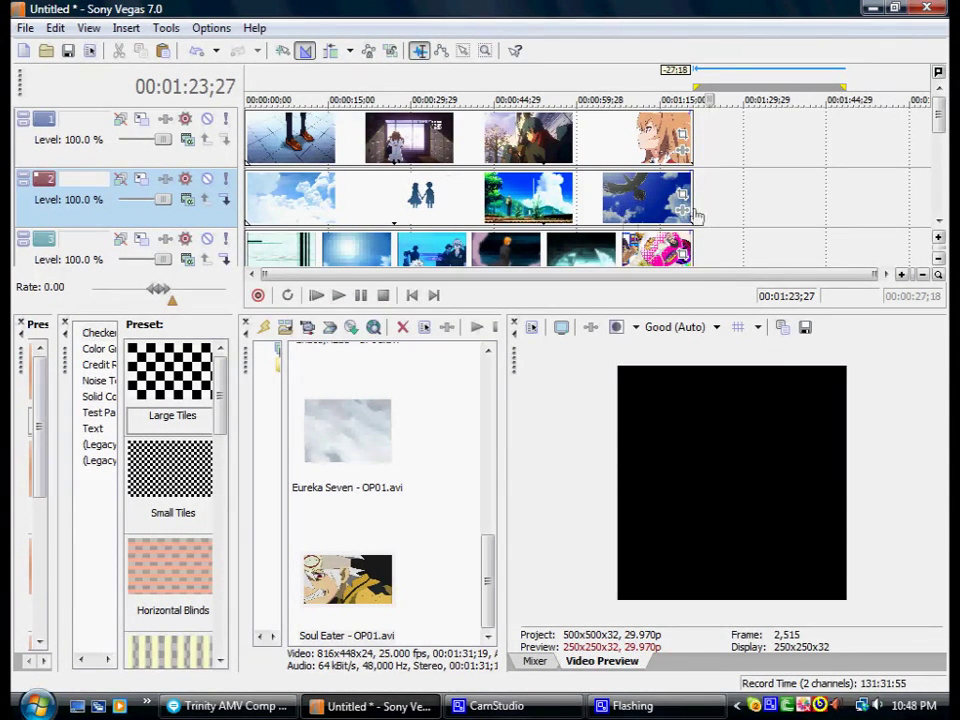
mouse_move(460, 150)
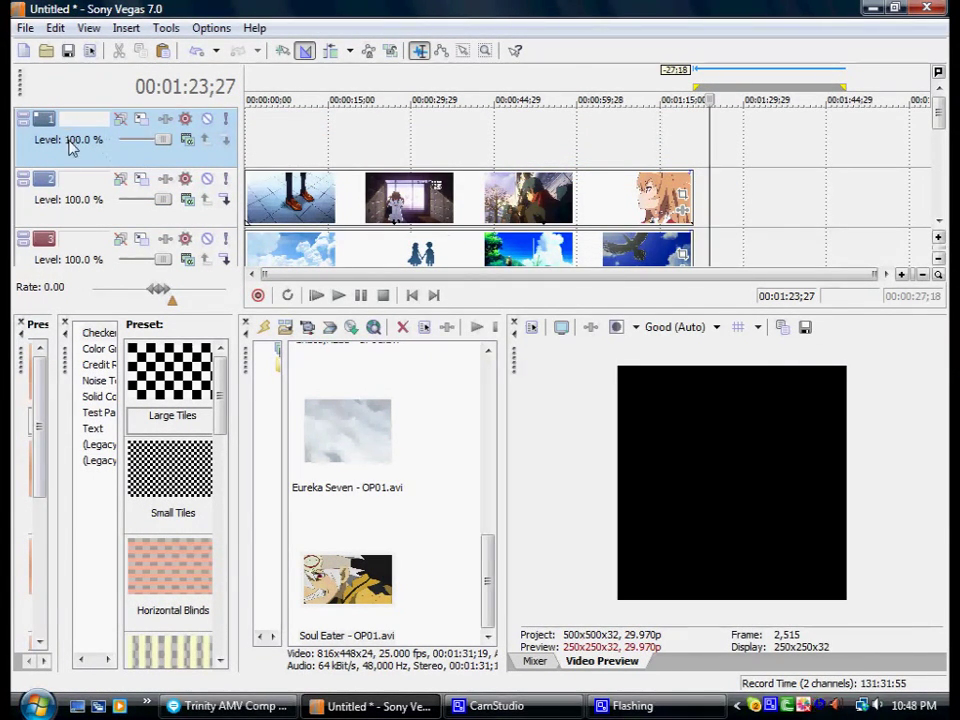
mouse_move(92, 162)
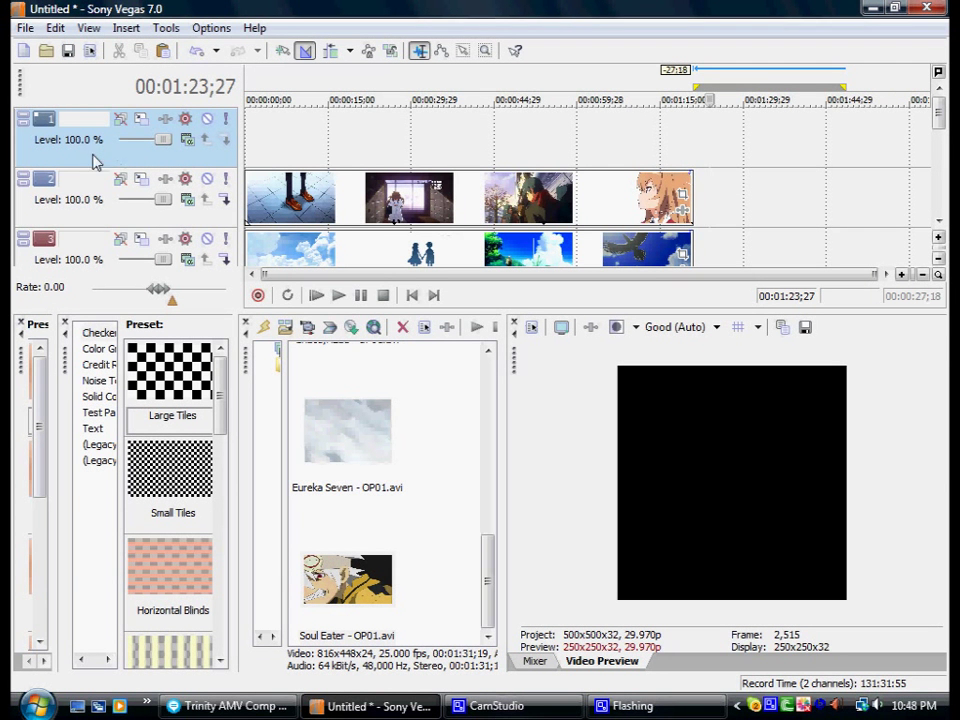
mouse_move(210, 230)
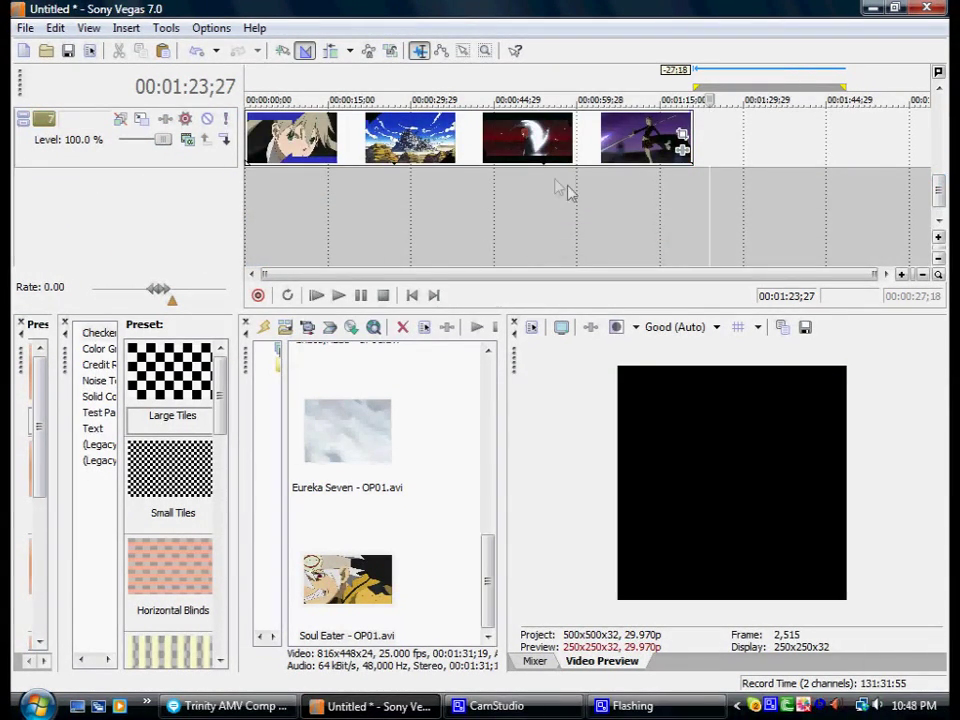
mouse_move(210, 168)
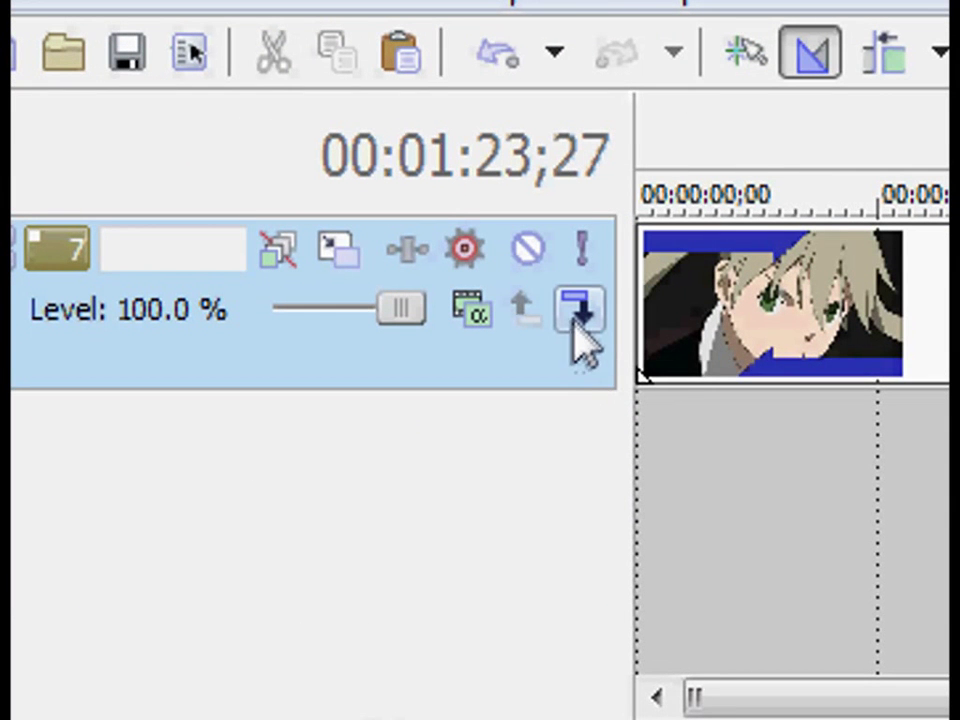
mouse_move(580, 310)
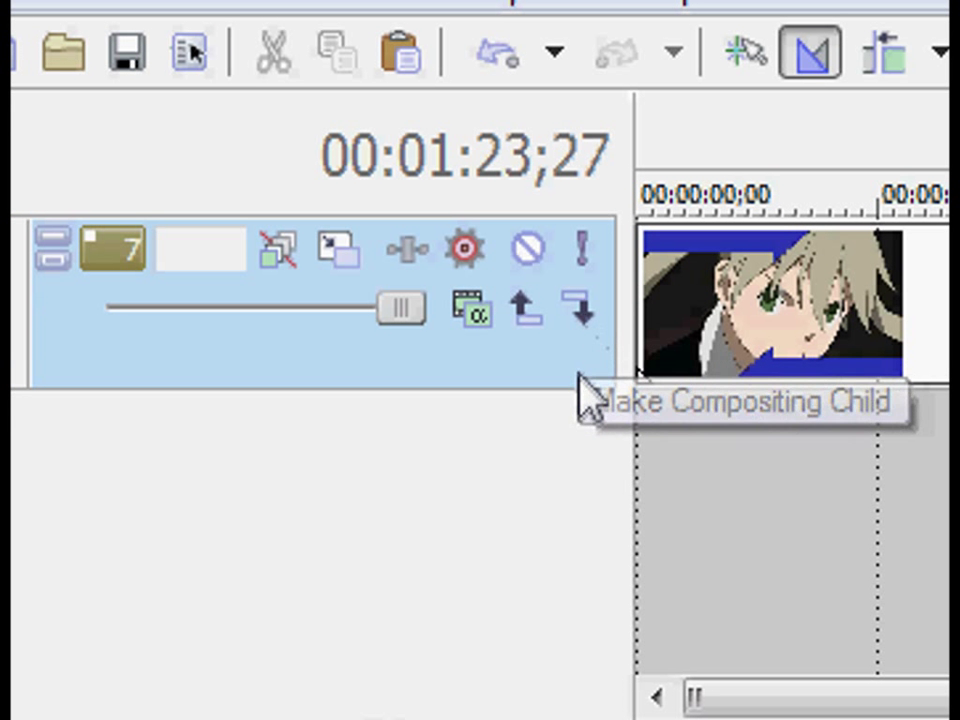
mouse_move(472, 312)
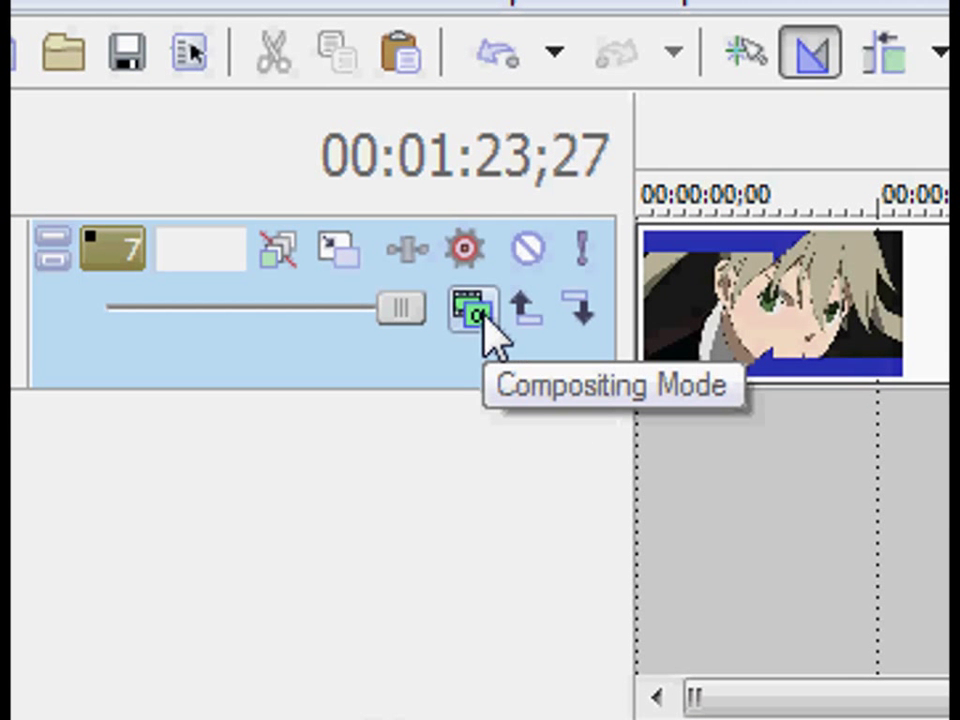
click(472, 308)
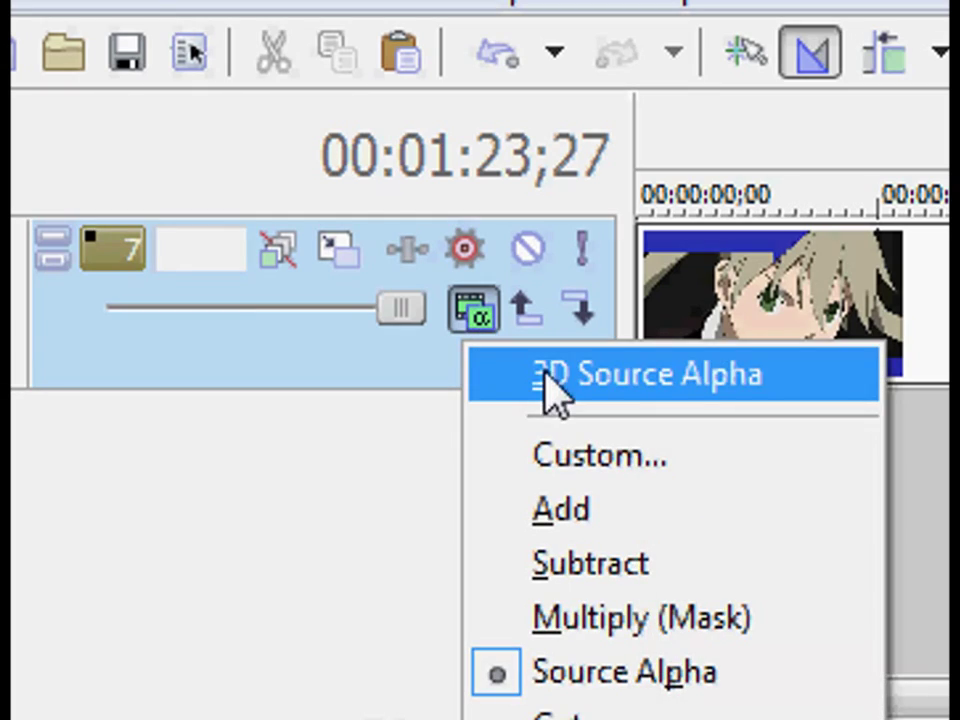
click(648, 374)
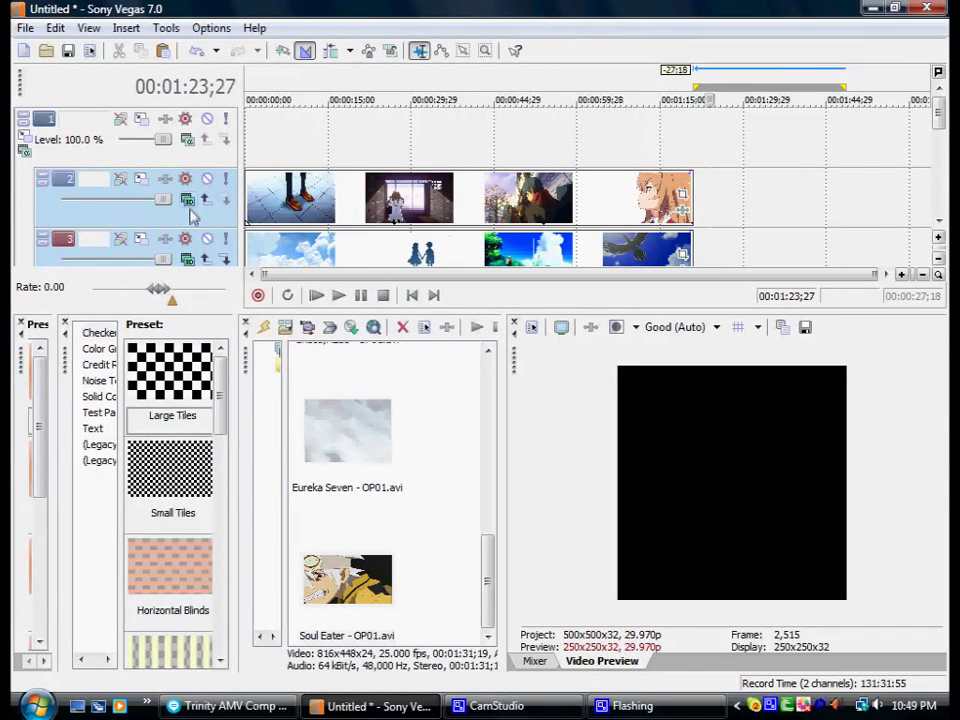
mouse_move(188, 200)
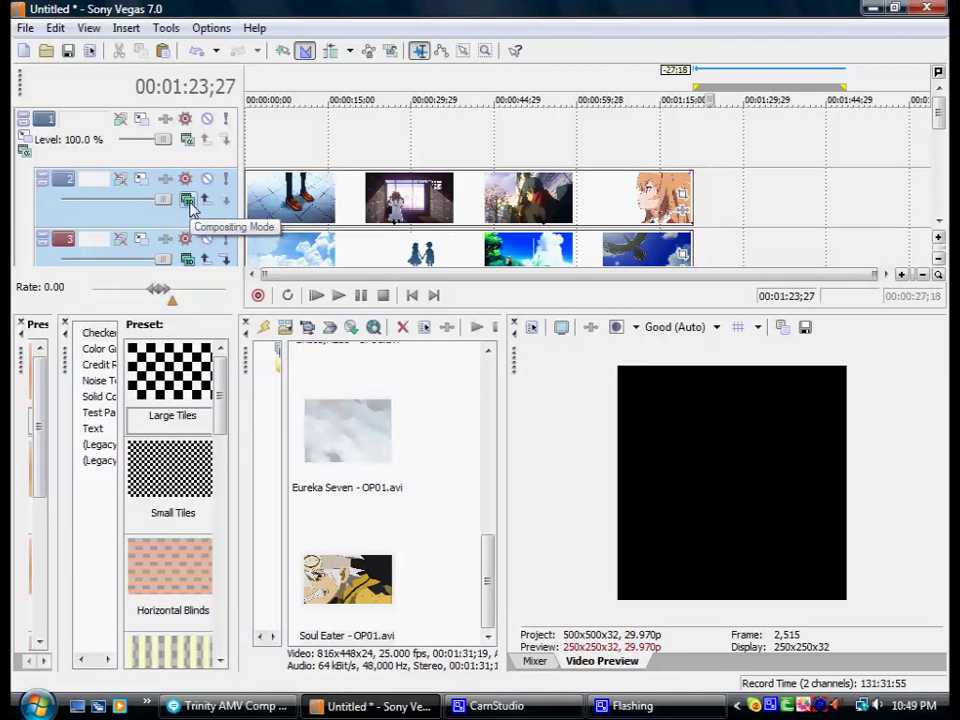
mouse_move(228, 200)
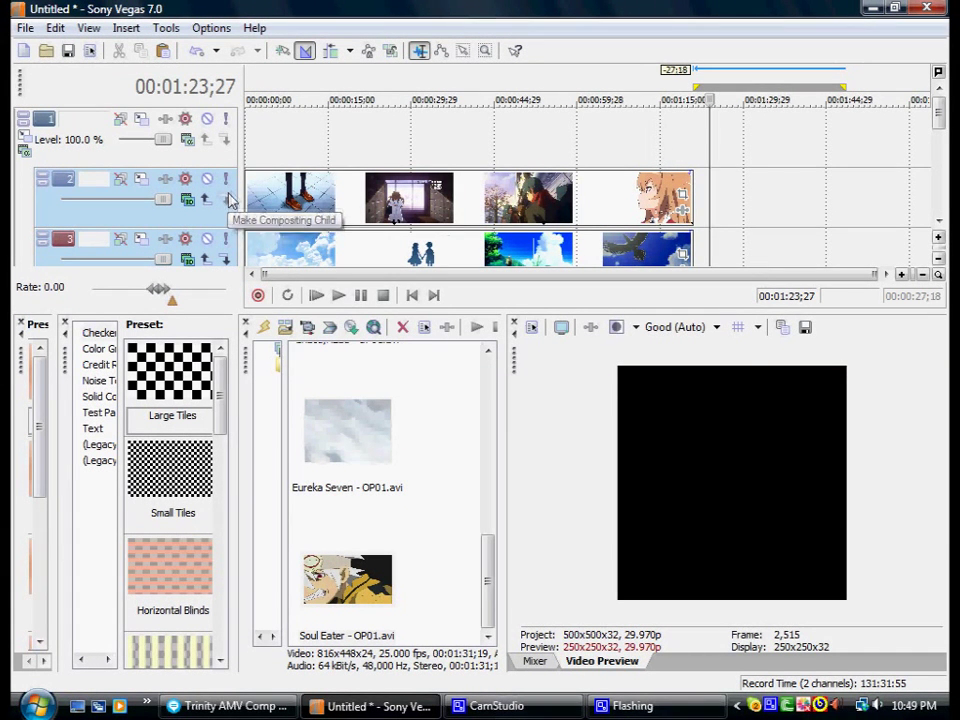
mouse_move(258, 232)
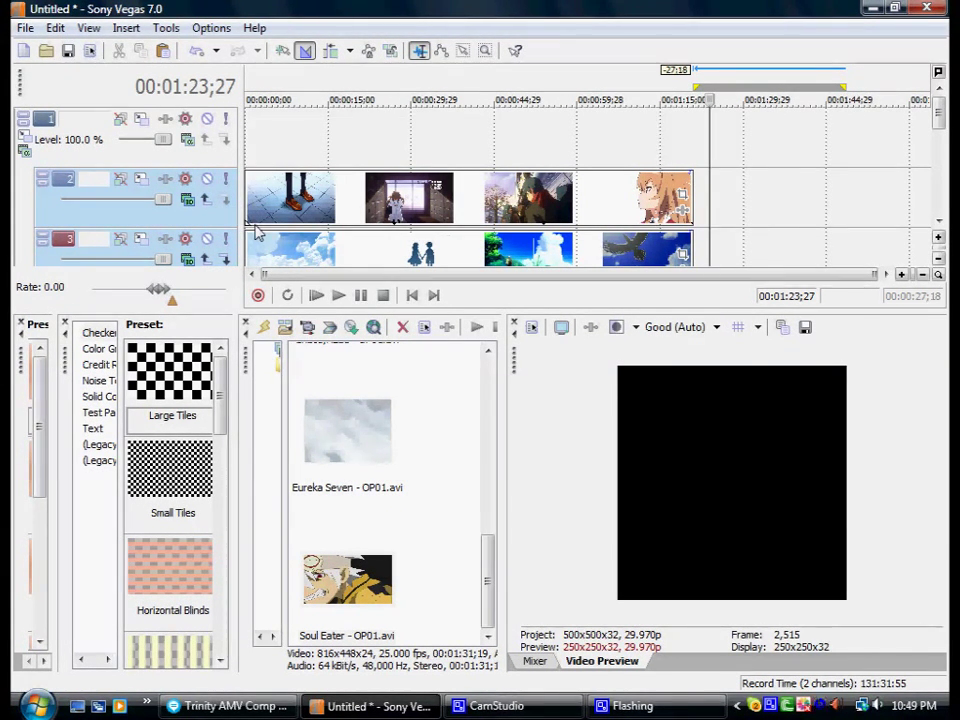
mouse_move(120, 176)
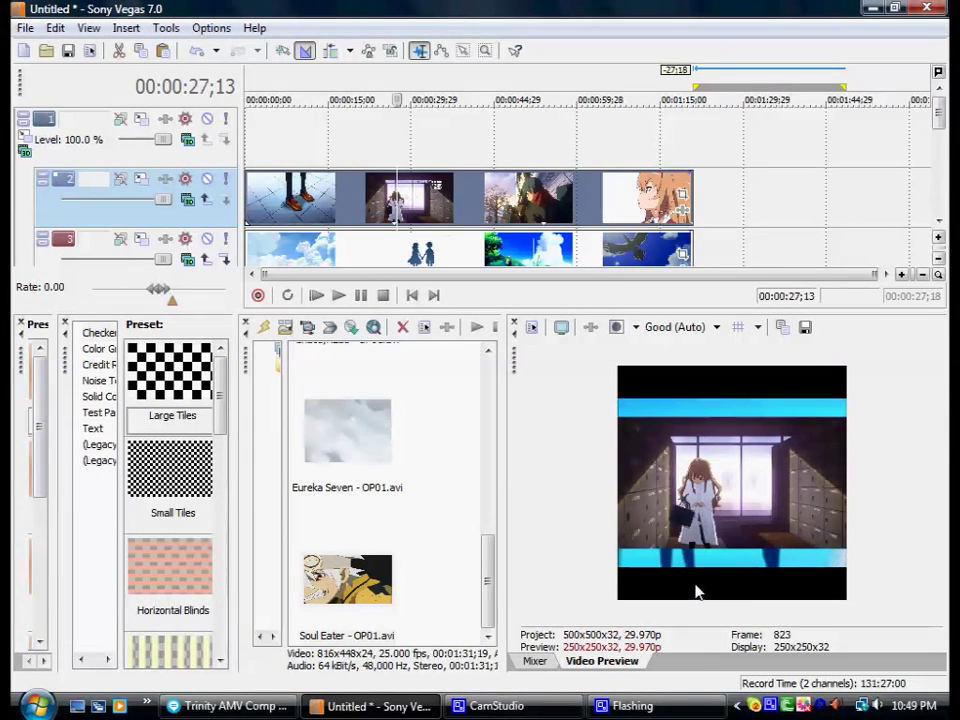
mouse_move(652, 512)
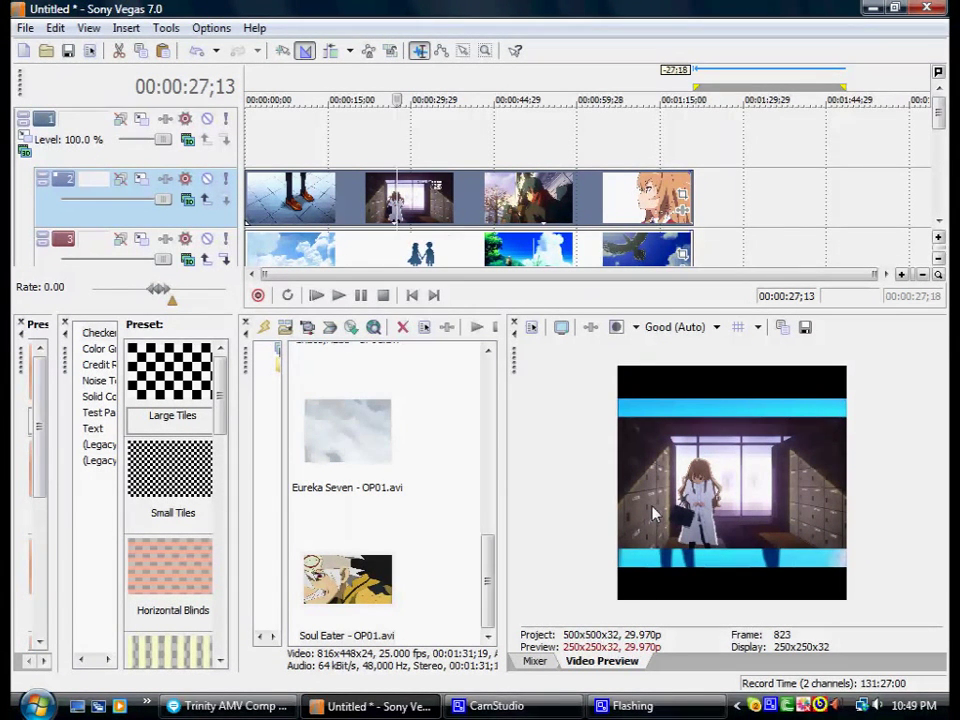
mouse_move(810, 530)
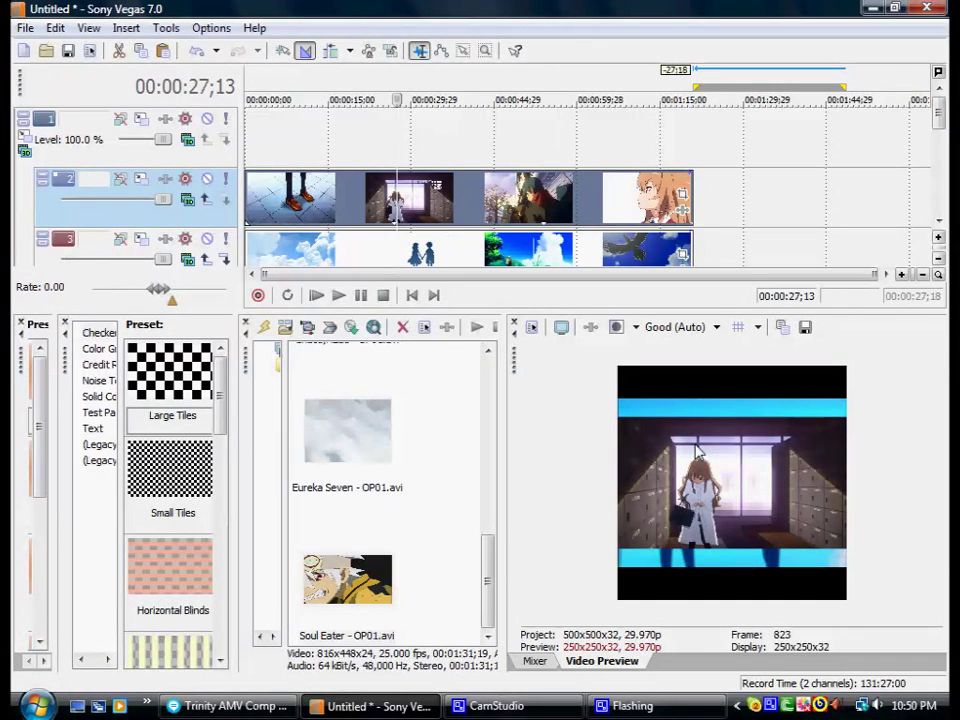
mouse_move(724, 218)
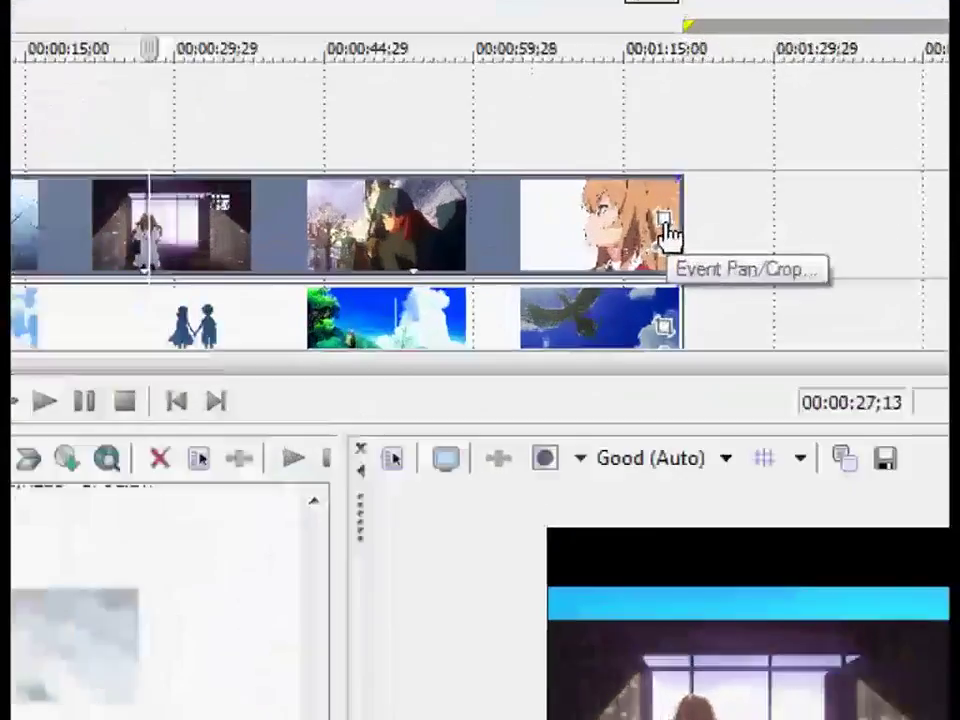
- Crop the first clip to the 1:1 Square preset in Event Pan/Crop
click(662, 224)
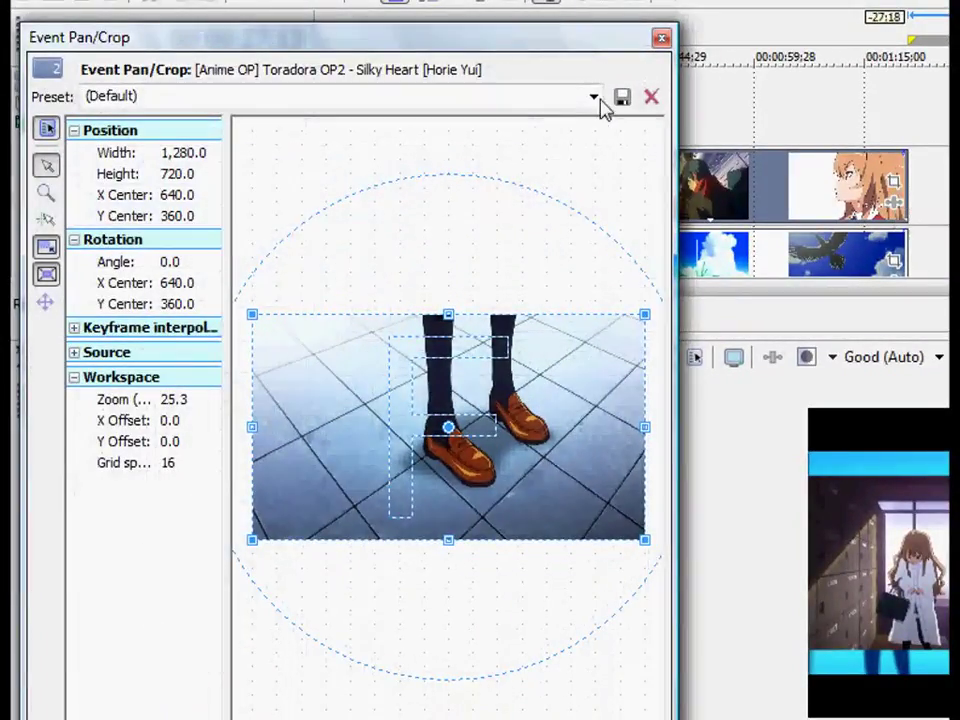
click(594, 96)
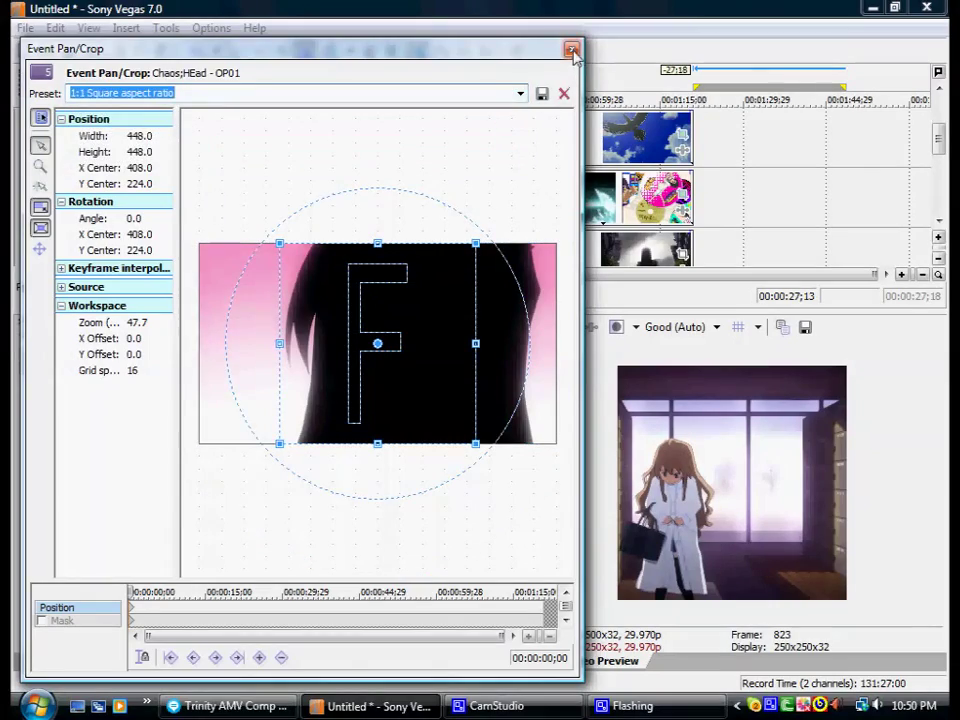
click(572, 48)
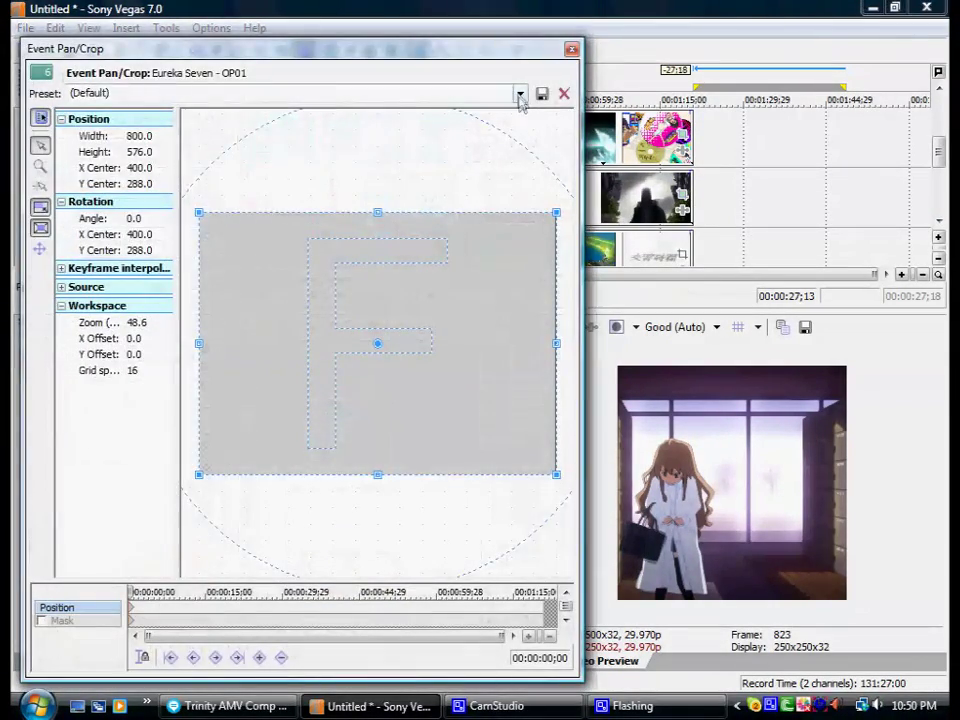
- Crop the Eureka Seven clip to the 1:1 Square preset as well
click(520, 94)
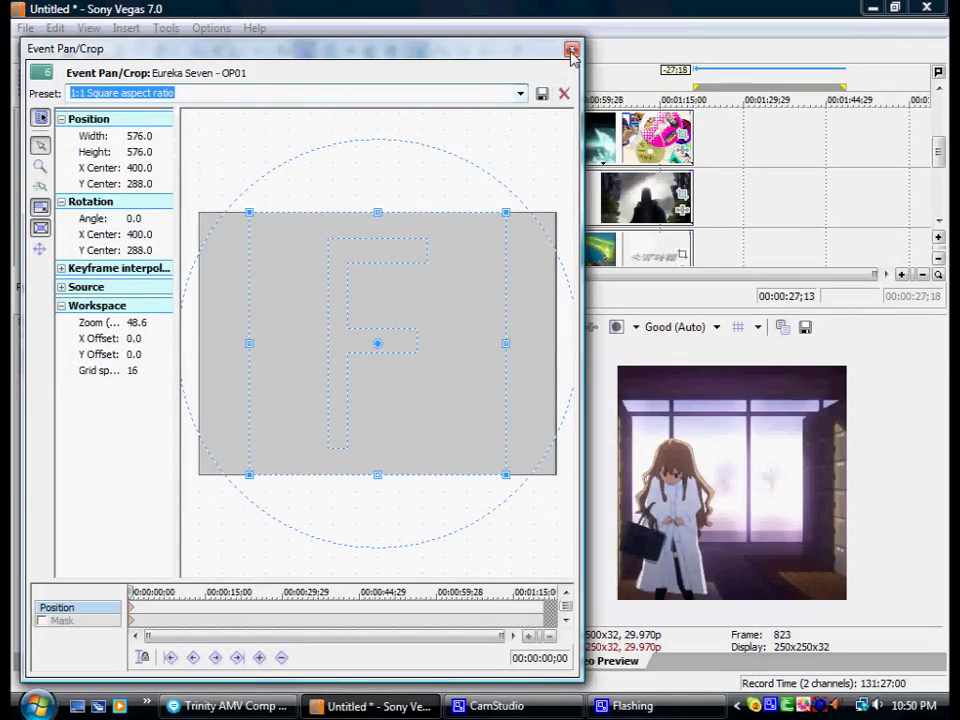
click(572, 50)
text(F)
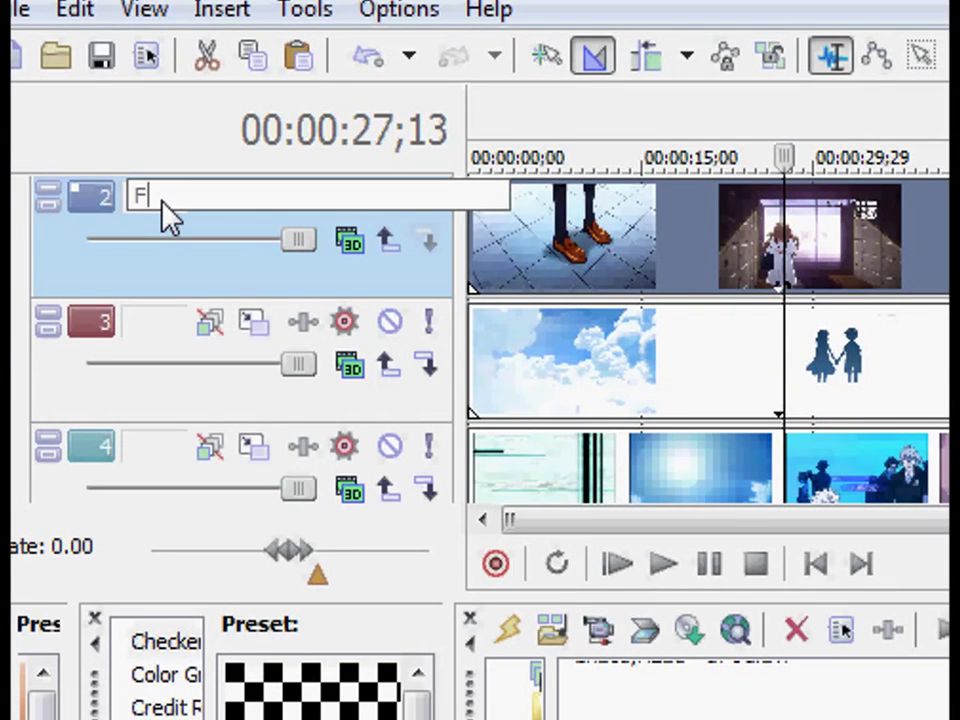
- Rename the tracks Front, back, Left, Right and Bottom
text(ront)
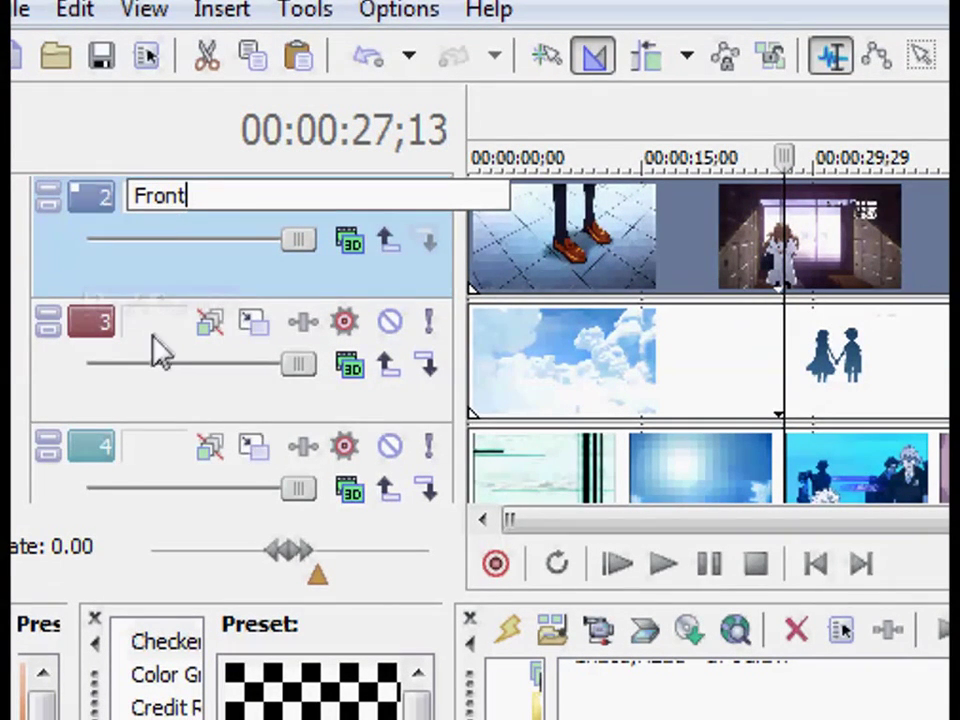
text(back)
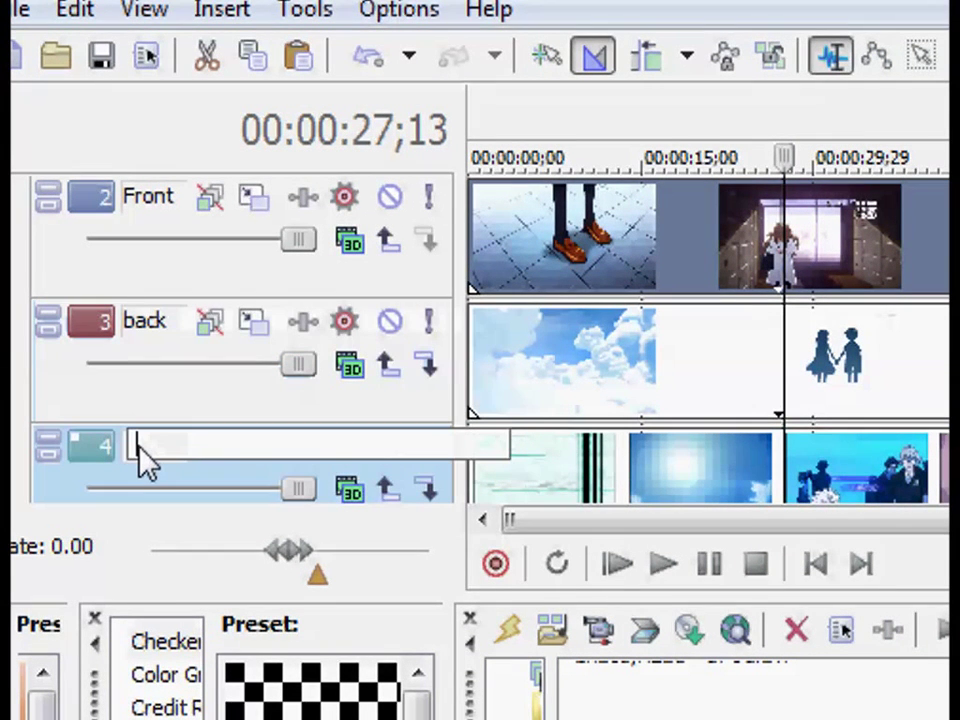
text(Left)
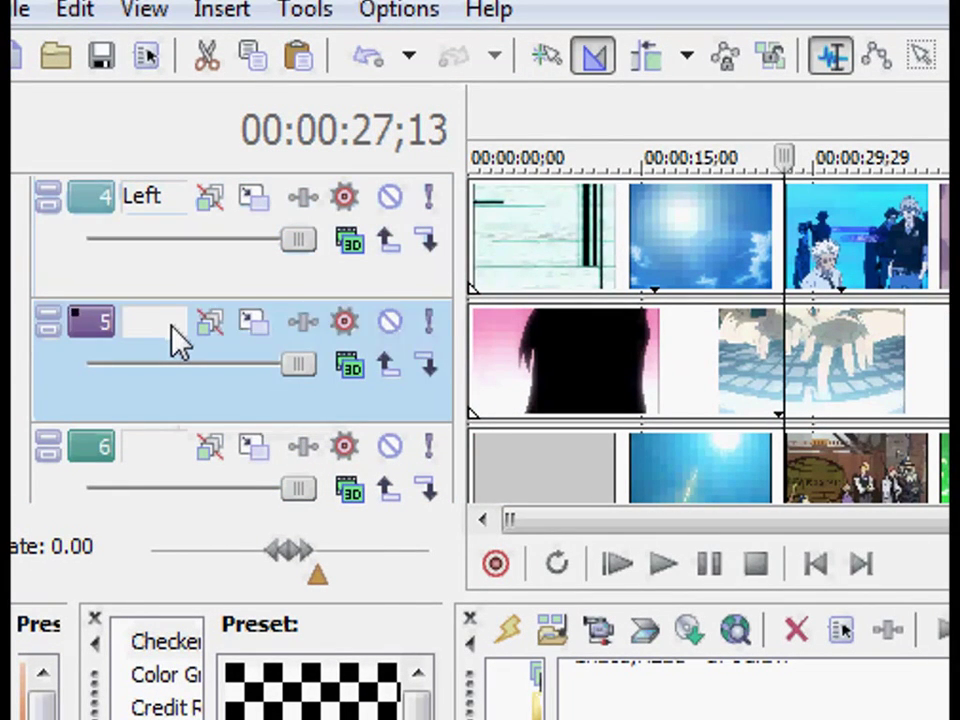
text(Right)
click(154, 446)
text(Top)
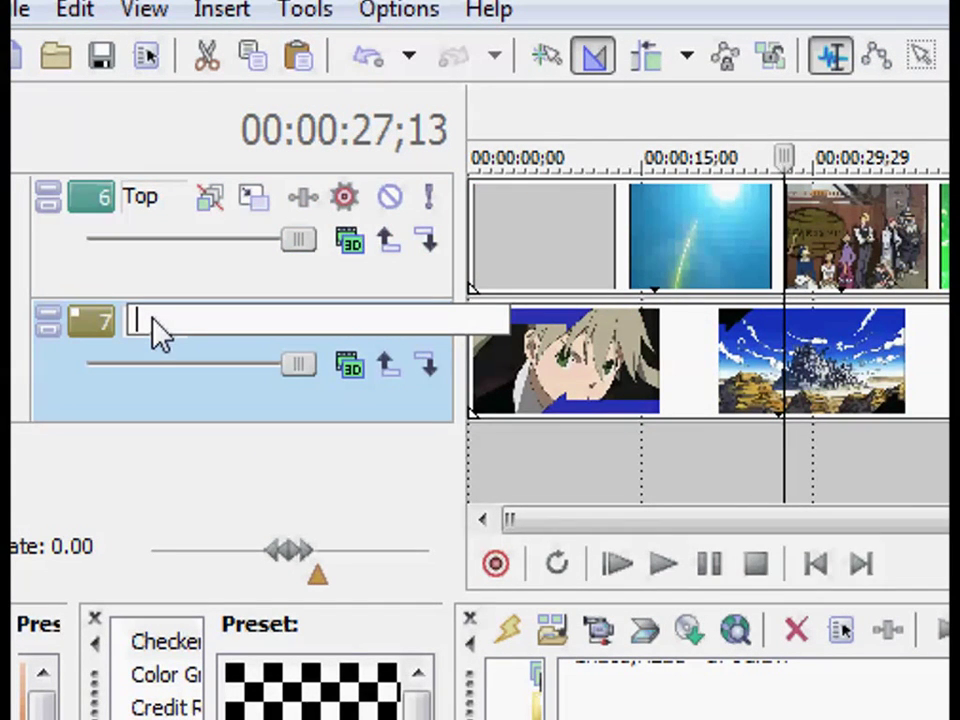
text(Bottom)
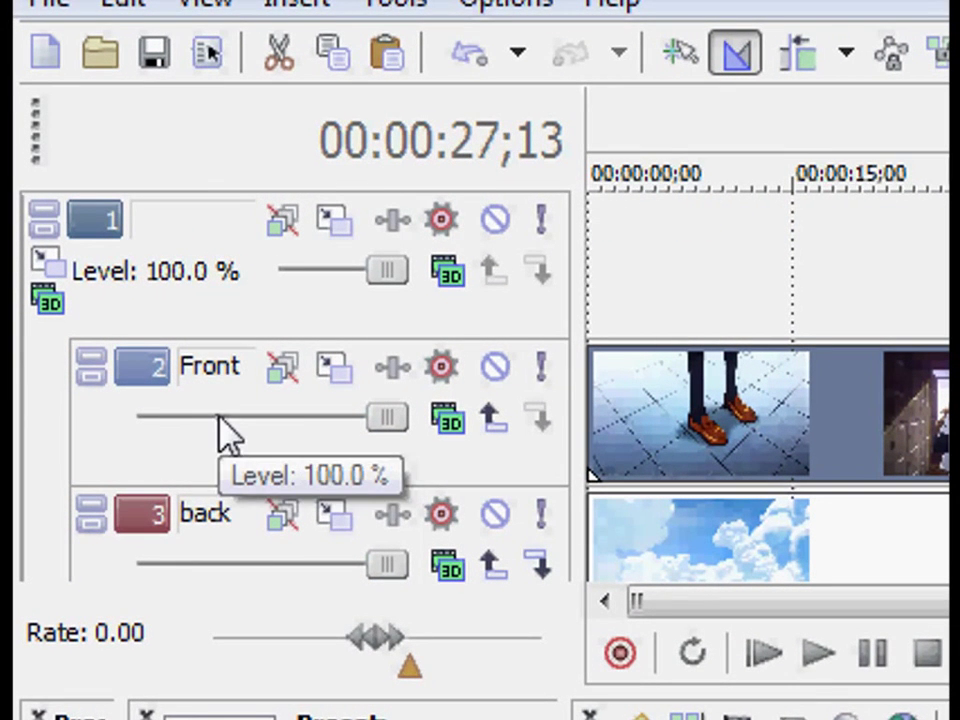
mouse_move(44, 258)
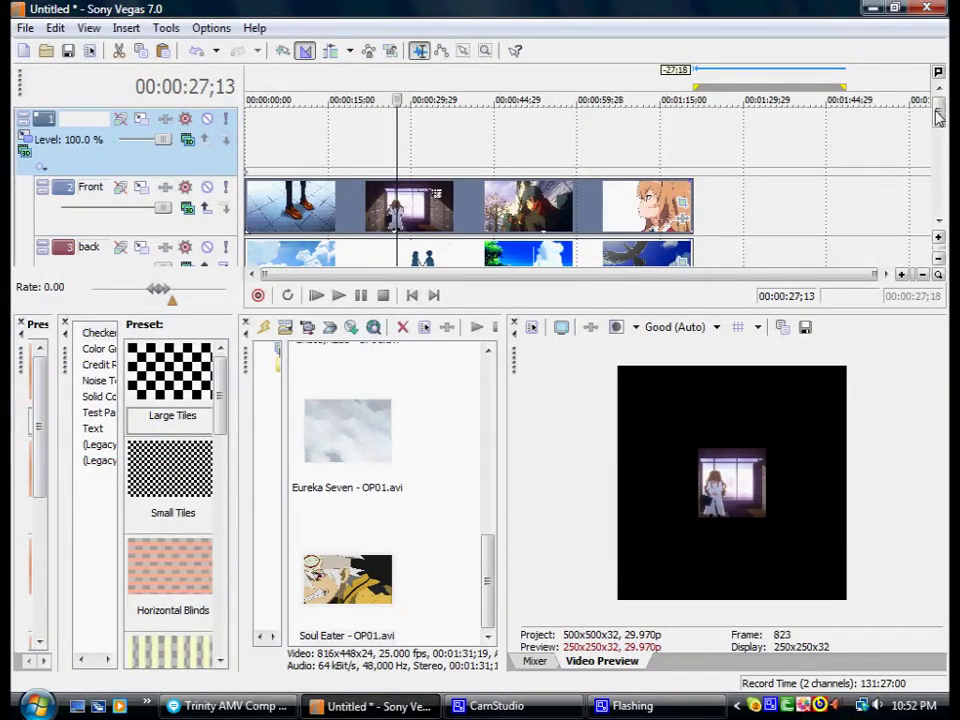
- Scroll to the Left track and open its Track Motion window
scroll(down, 3)
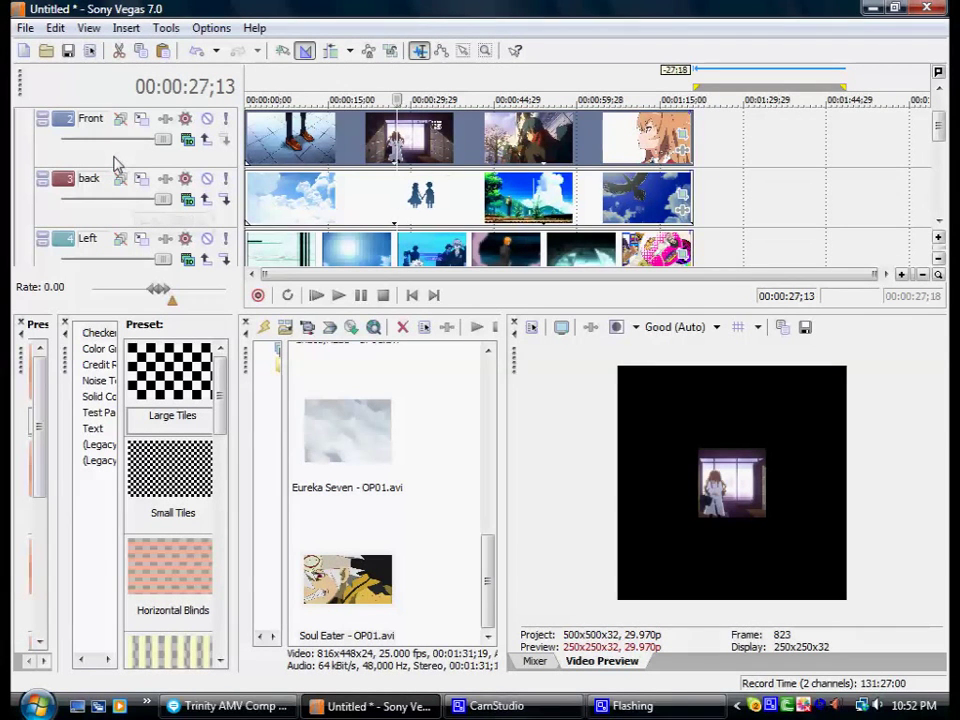
mouse_move(116, 198)
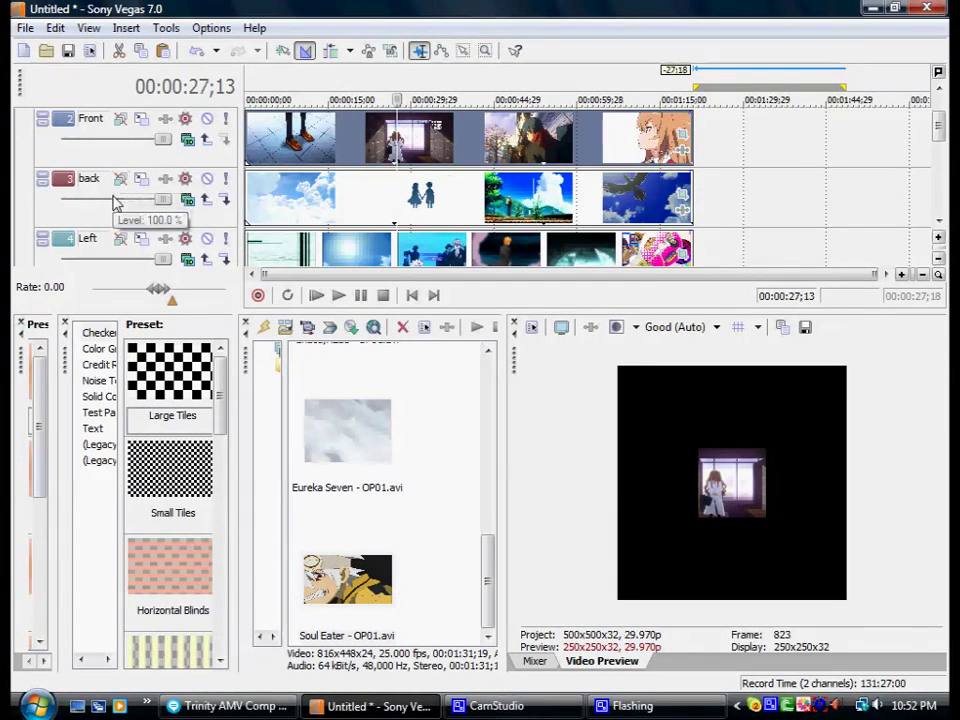
mouse_move(142, 240)
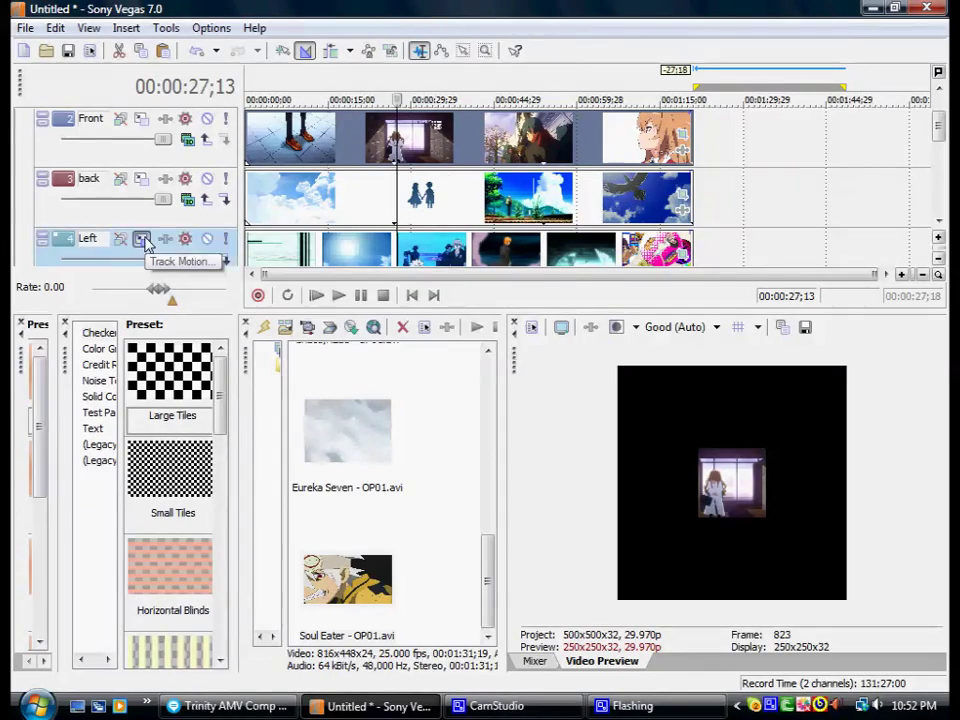
click(142, 238)
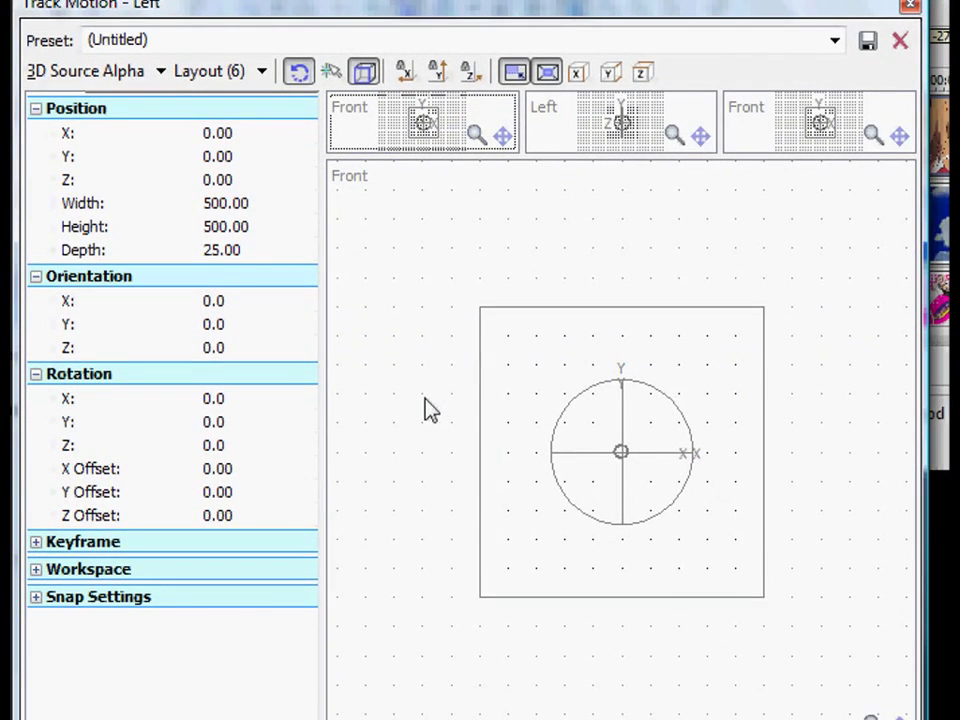
mouse_move(440, 72)
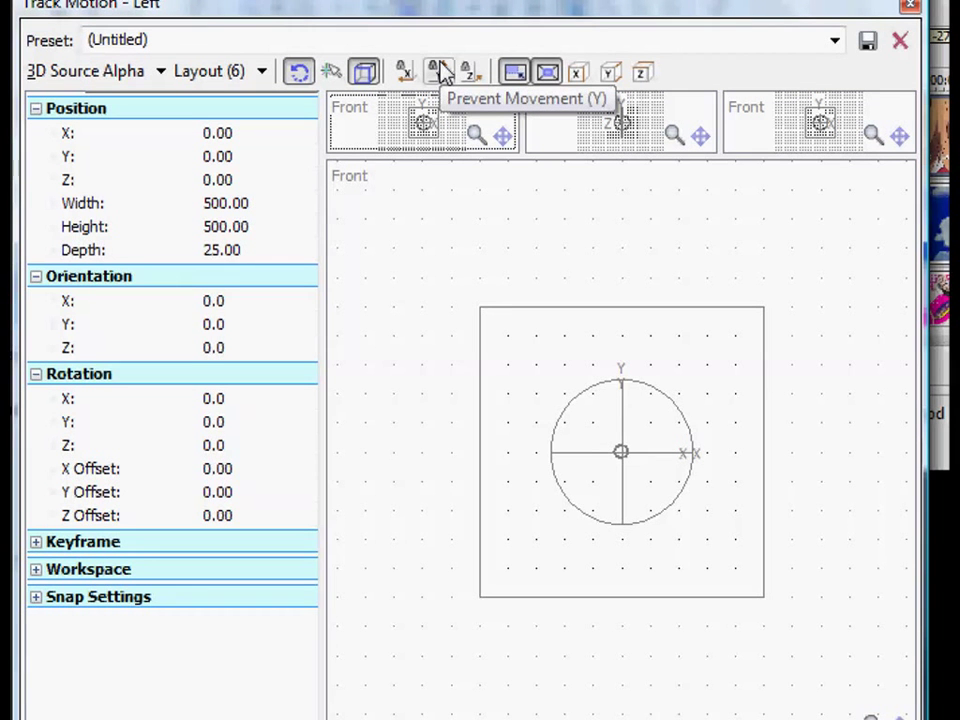
mouse_move(556, 192)
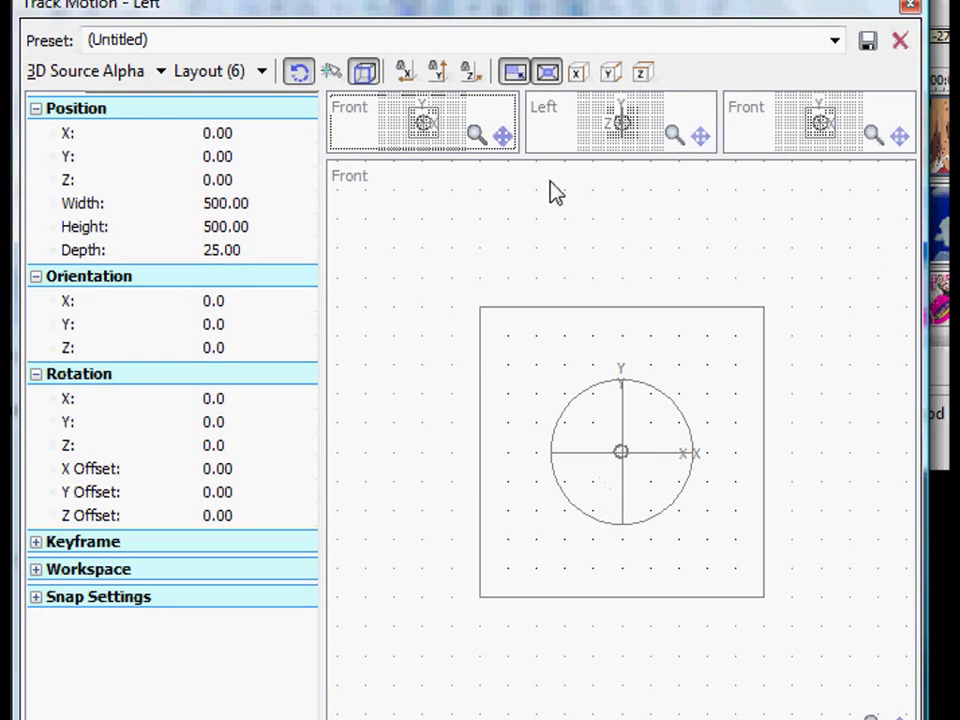
mouse_move(588, 292)
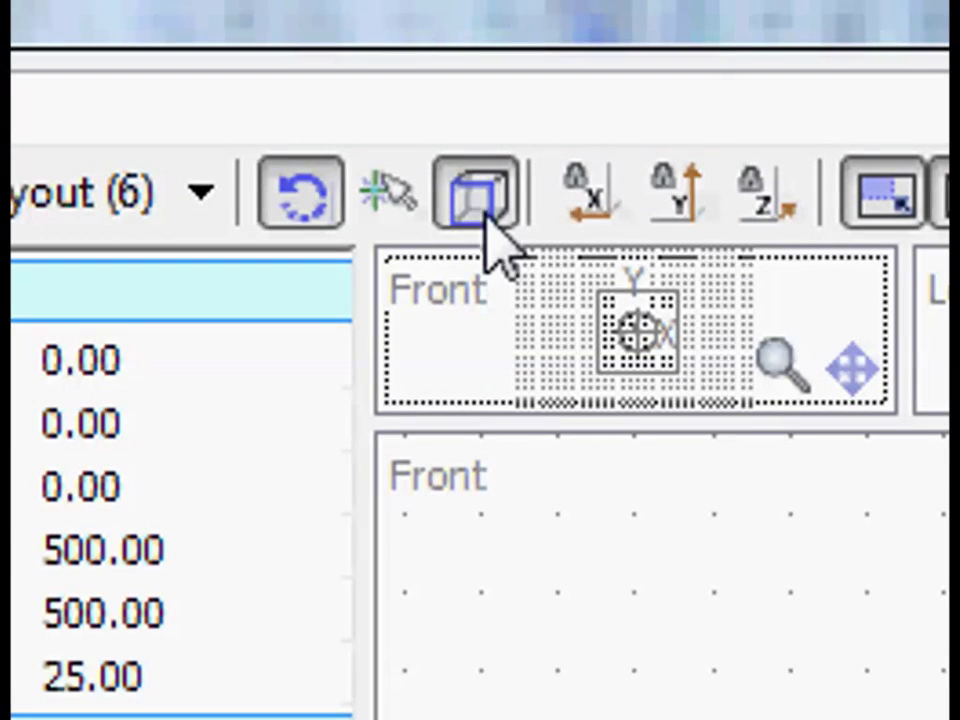
mouse_move(476, 190)
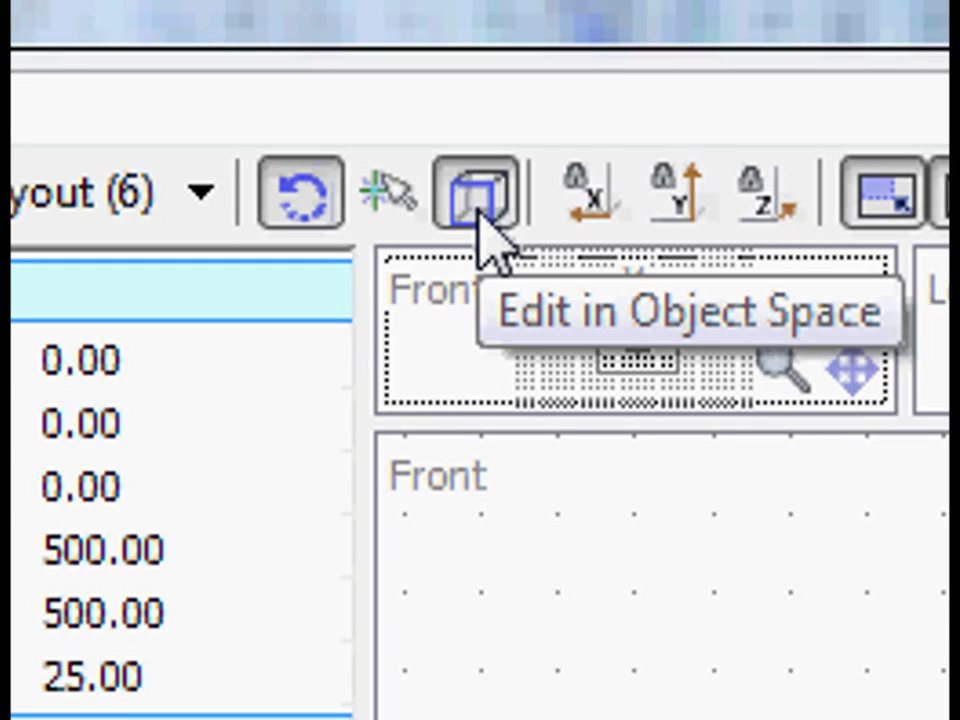